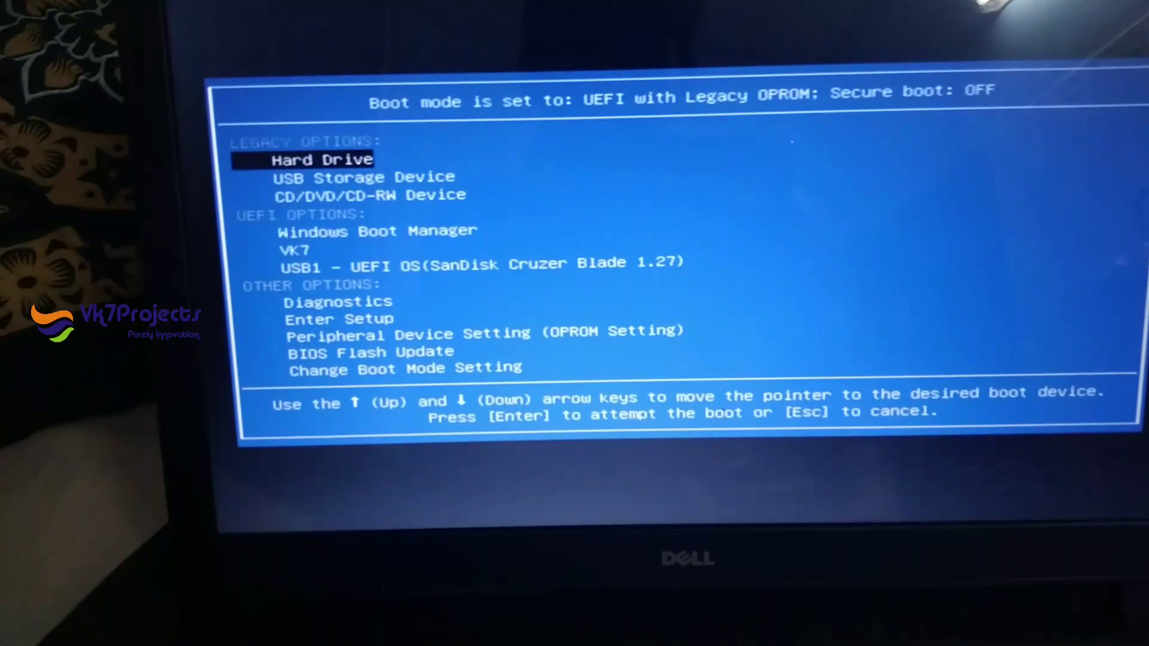
# Select the VK7 UEFI boot entry and boot it through GRUB into Android-x86
pyautogui.press('down')
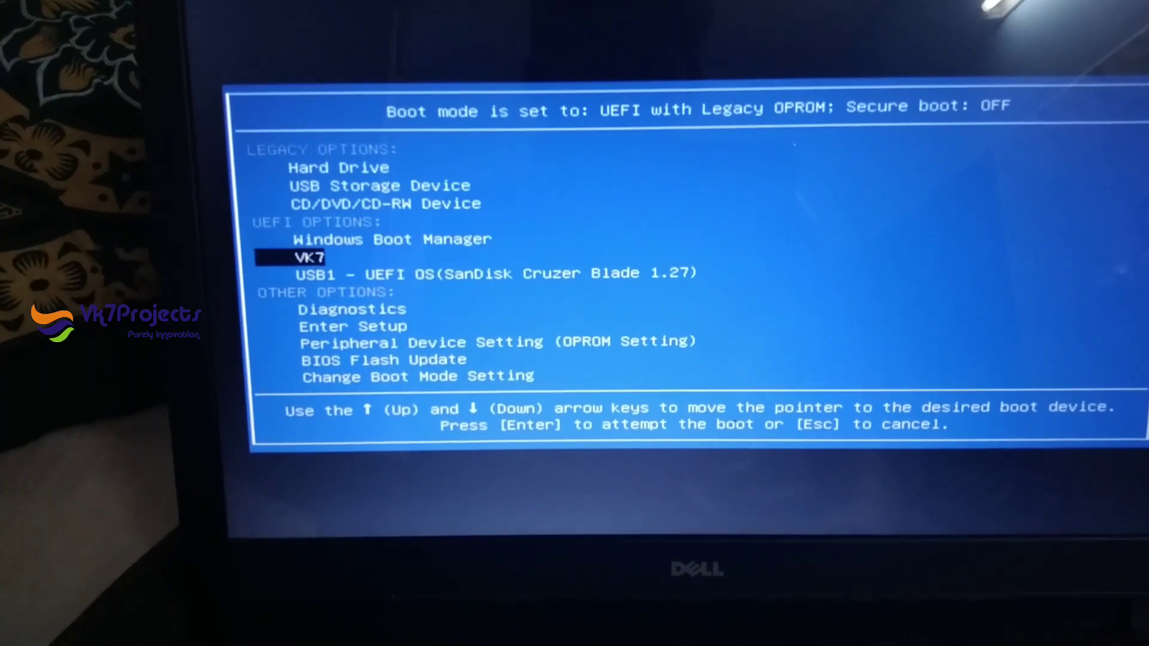
pyautogui.press('Down')
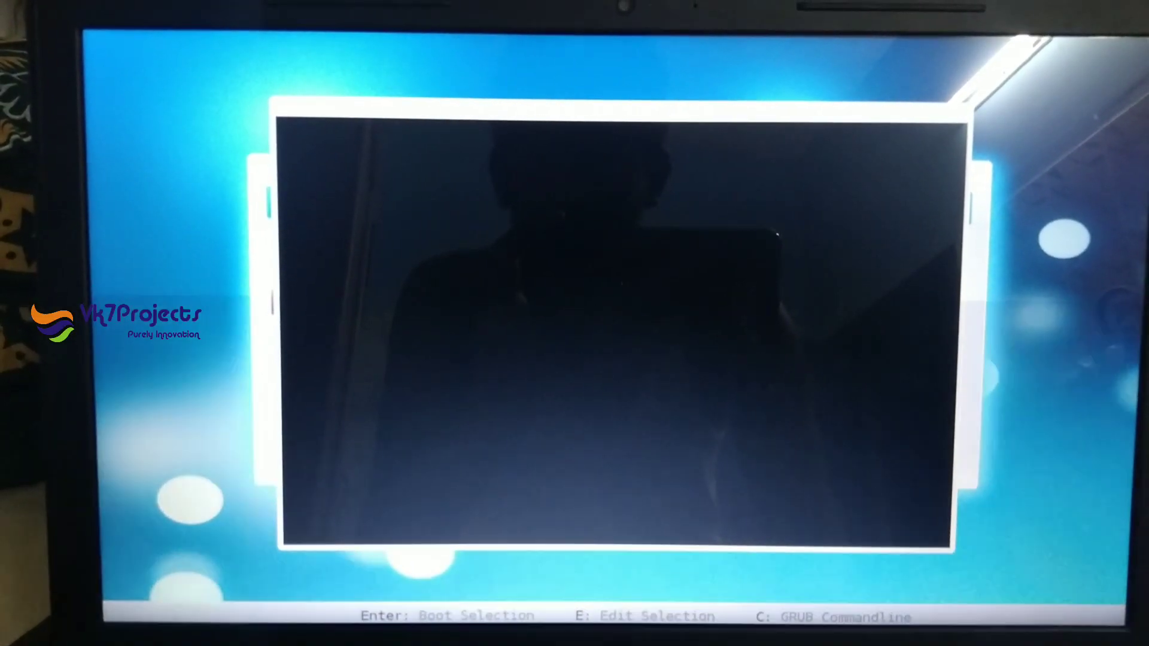
pyautogui.press('enter')
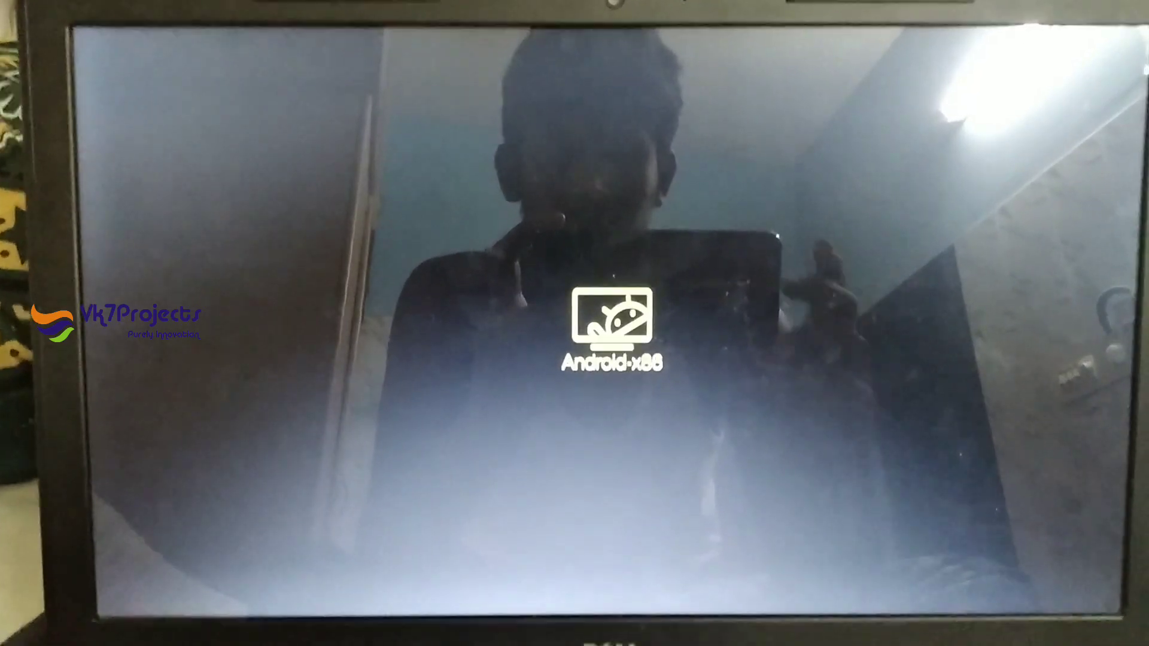